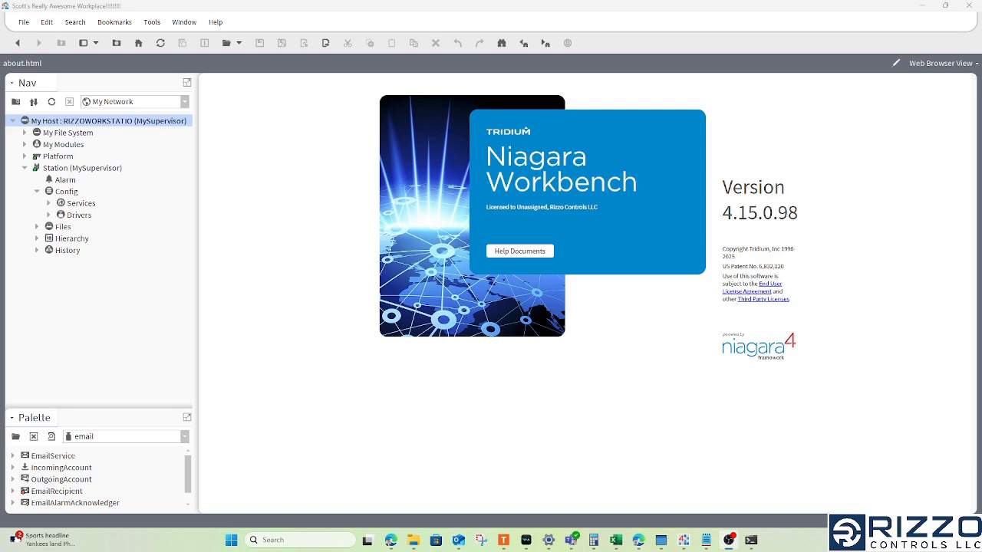
{"action": "mouse_move", "coordinate": [141, 359]}
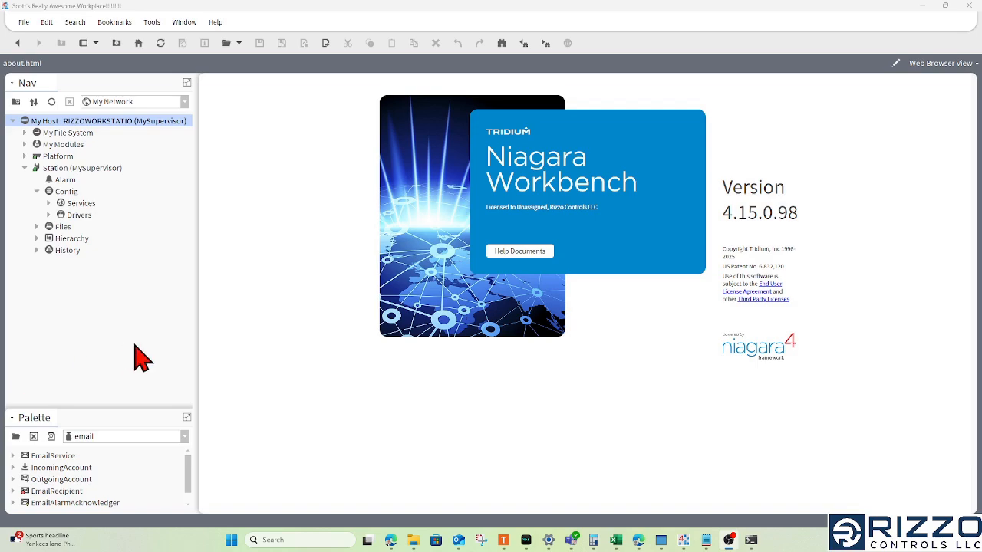
Expand MySupervisor > Config > Services to list BoxService, FoxService and the other services
{"action": "left_click", "coordinate": [83, 168]}
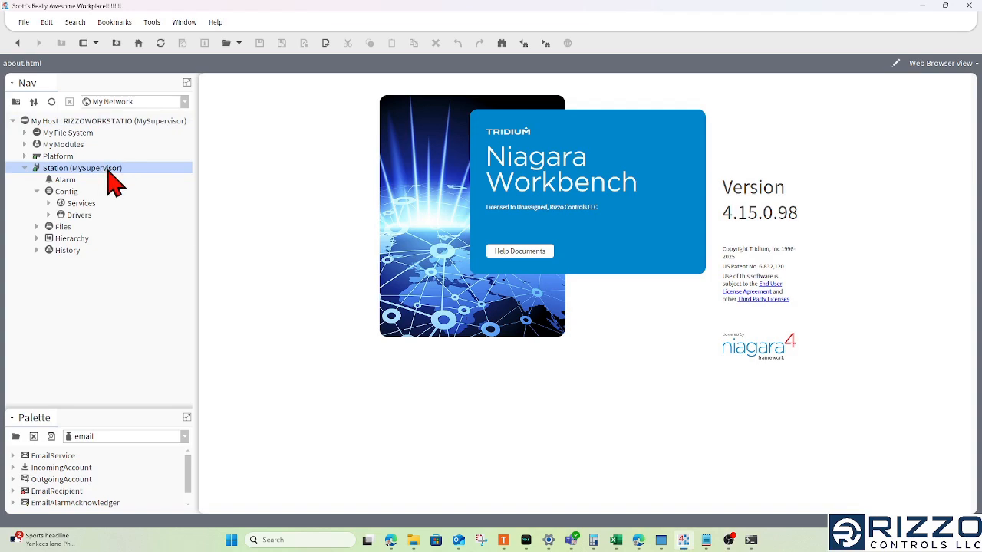
{"action": "left_click", "coordinate": [82, 202]}
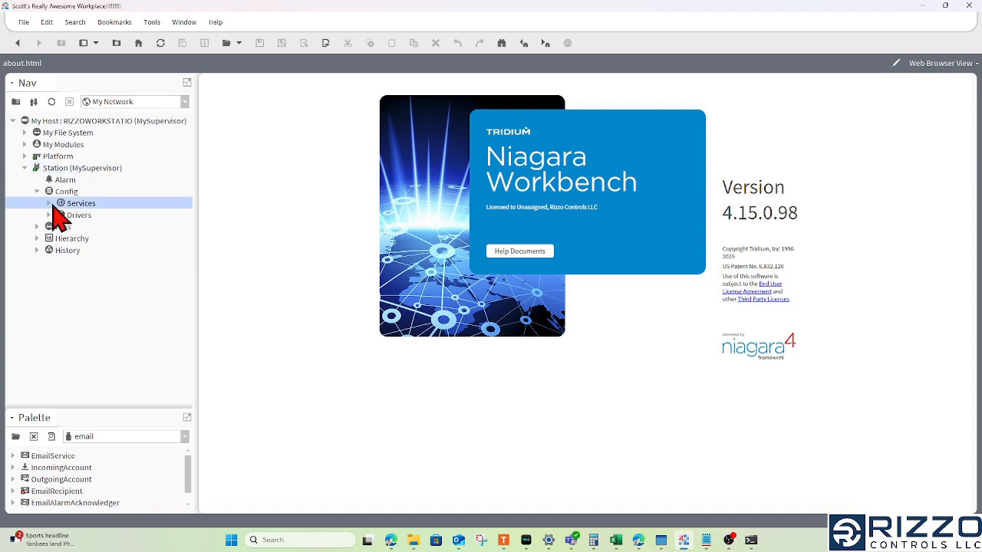
{"action": "left_click", "coordinate": [58, 202]}
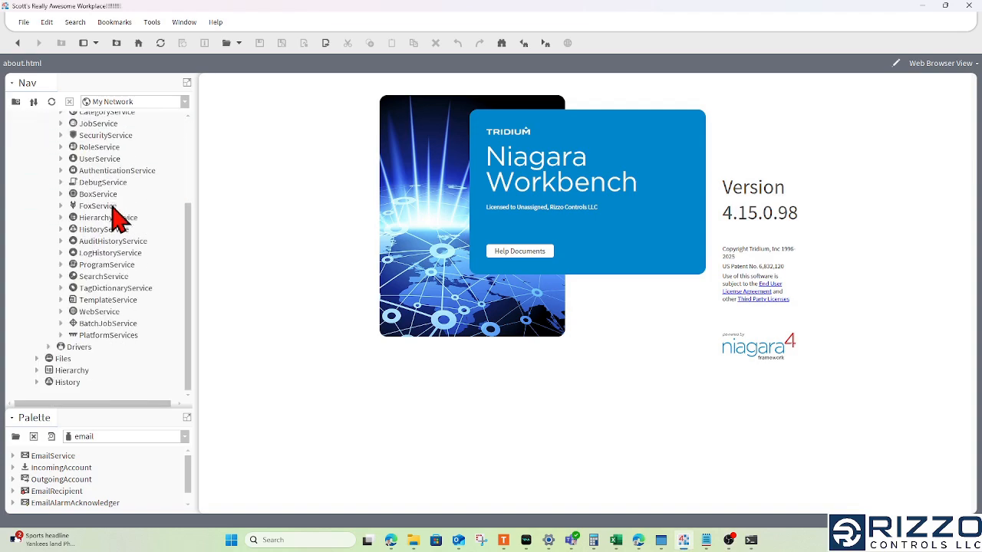
{"action": "mouse_move", "coordinate": [116, 318]}
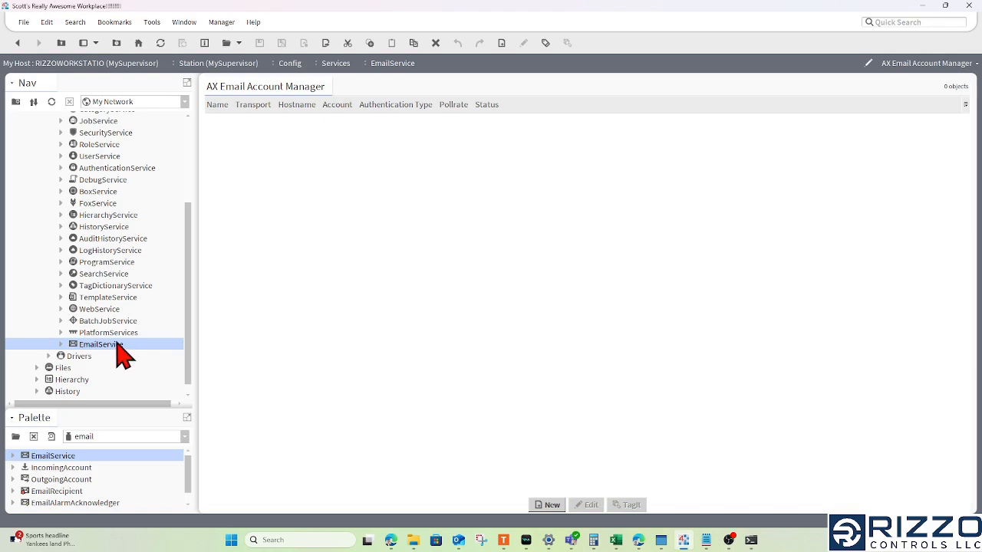
Add one new Outgoing Account via the AX Email Account Manager's New dialog
{"action": "left_click", "coordinate": [546, 505]}
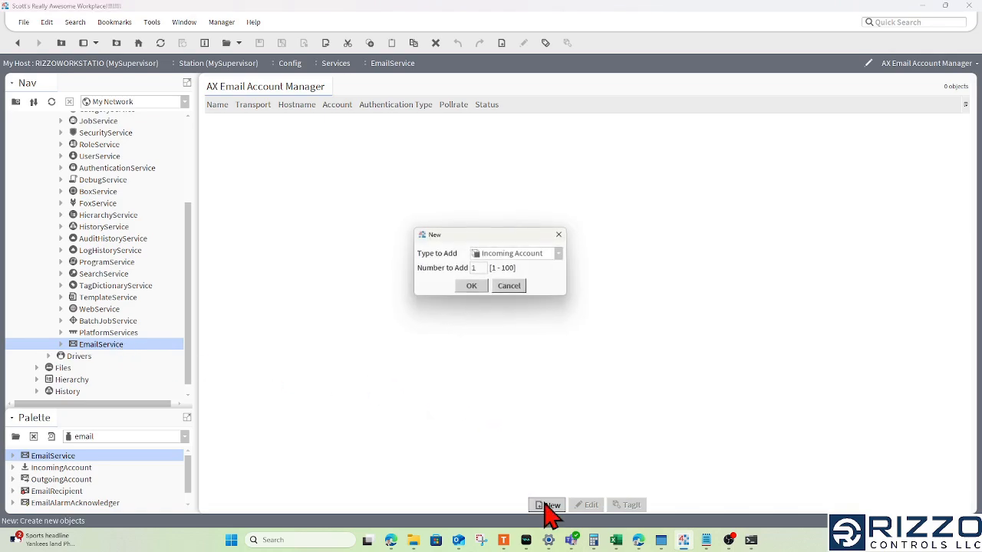
{"action": "mouse_move", "coordinate": [559, 253]}
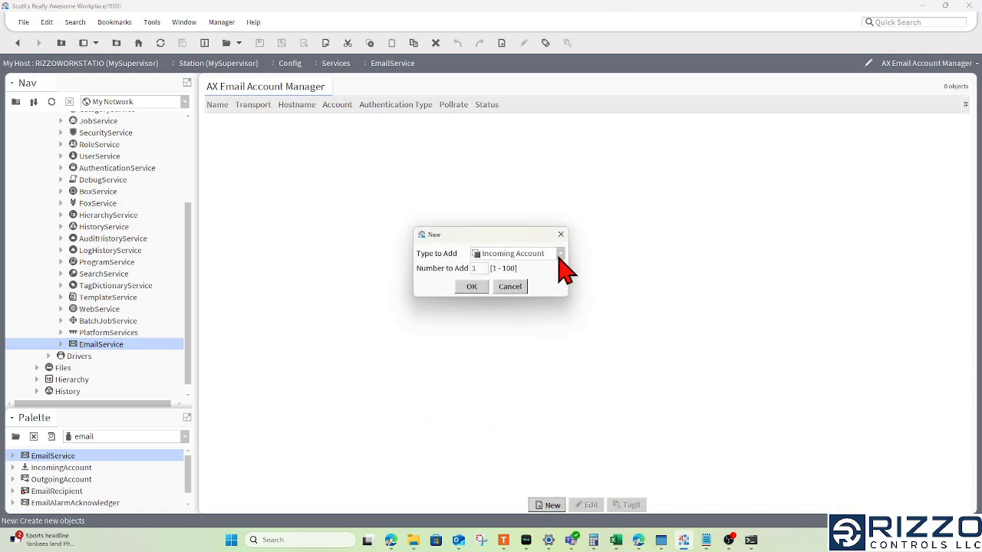
{"action": "left_click", "coordinate": [561, 253]}
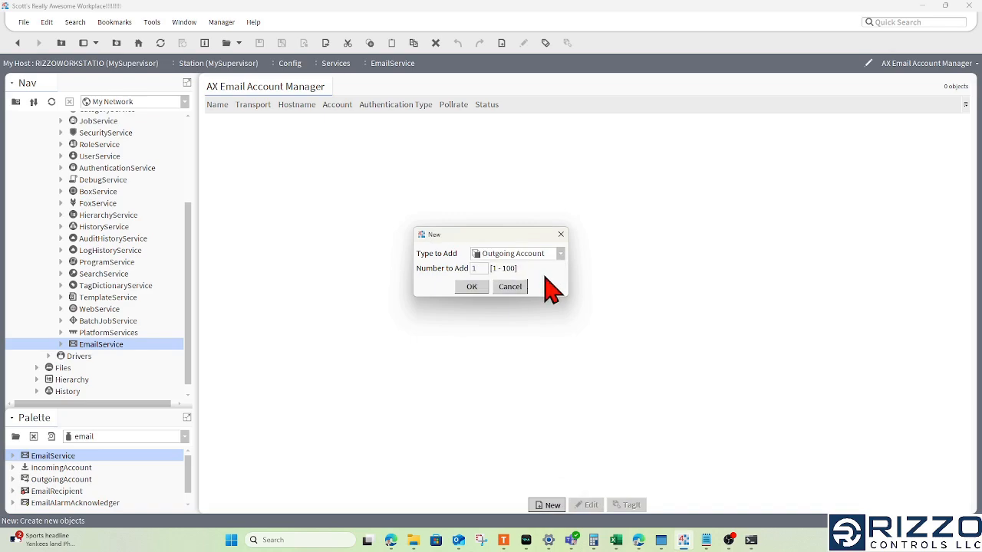
{"action": "left_click", "coordinate": [473, 287]}
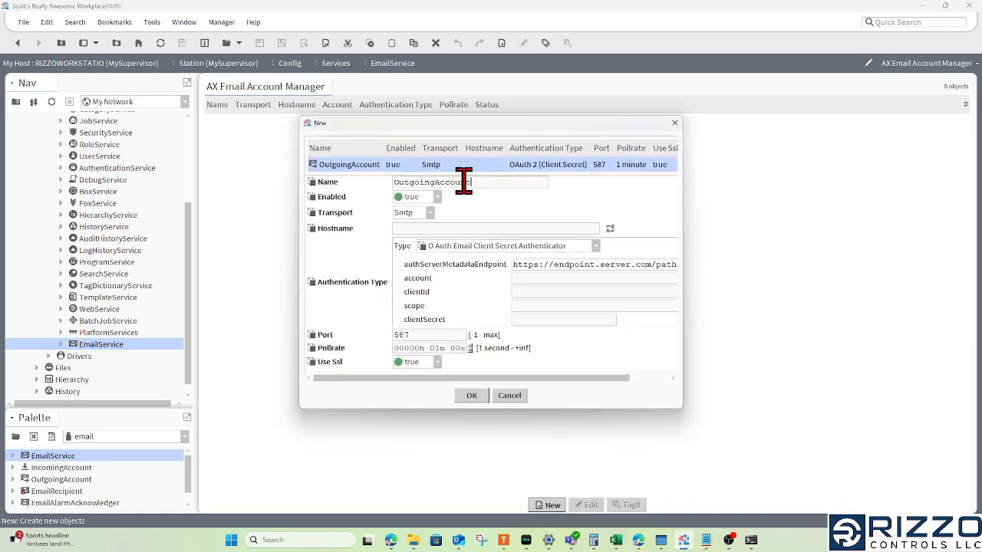
{"action": "mouse_move", "coordinate": [490, 193]}
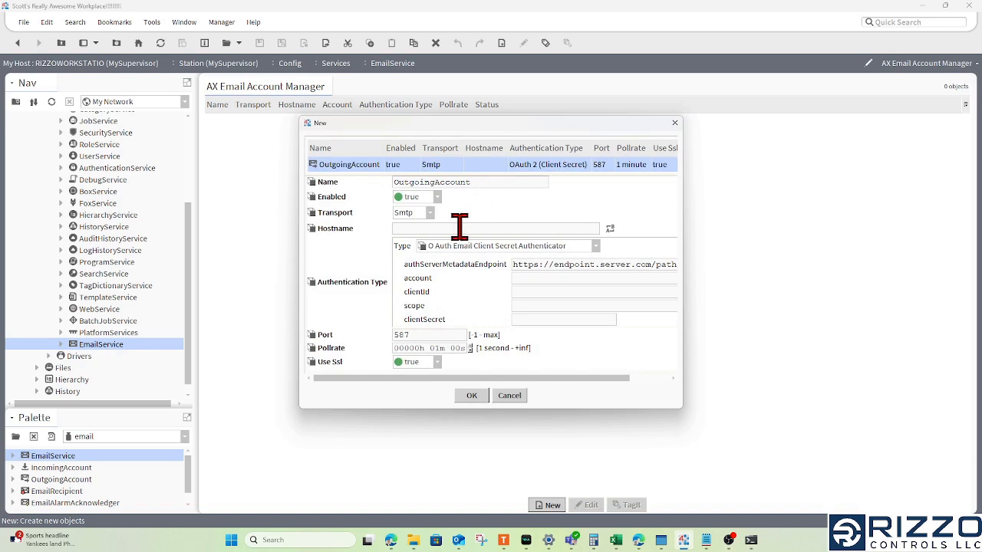
Set Hostname to smtp.gmail.com and Authentication Type to Basic Email Client Authenticator
{"action": "type", "text": "smtp.gmail"}
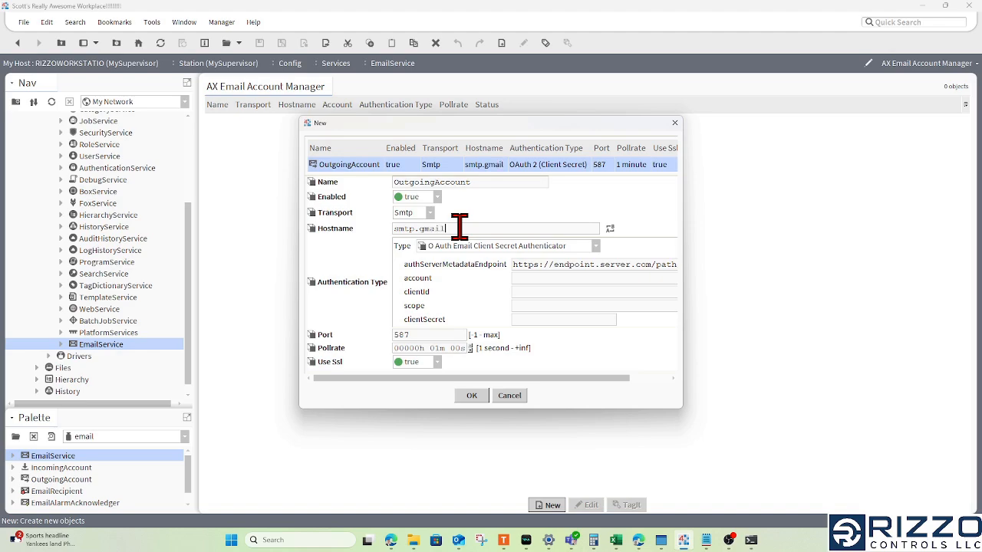
{"action": "type", "text": ".com"}
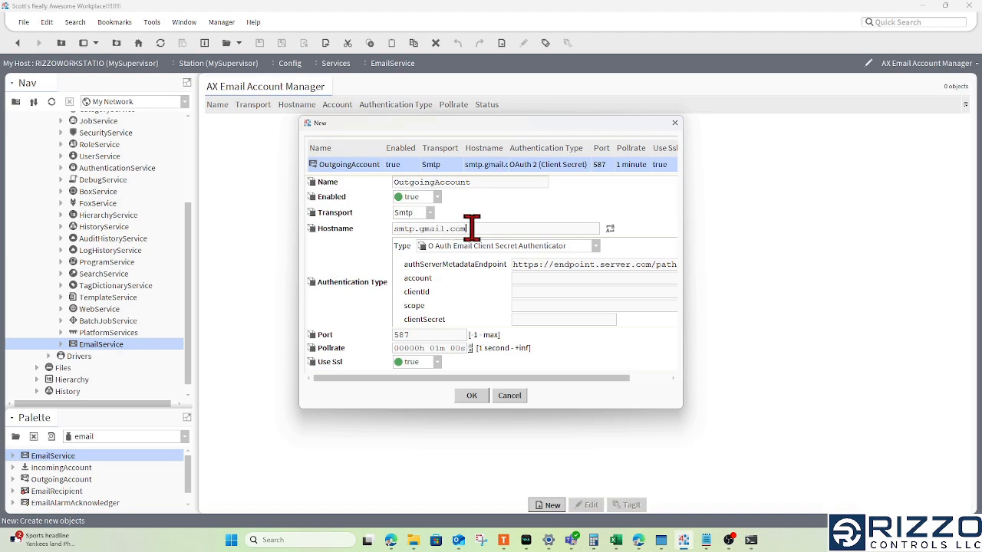
{"action": "mouse_move", "coordinate": [483, 248]}
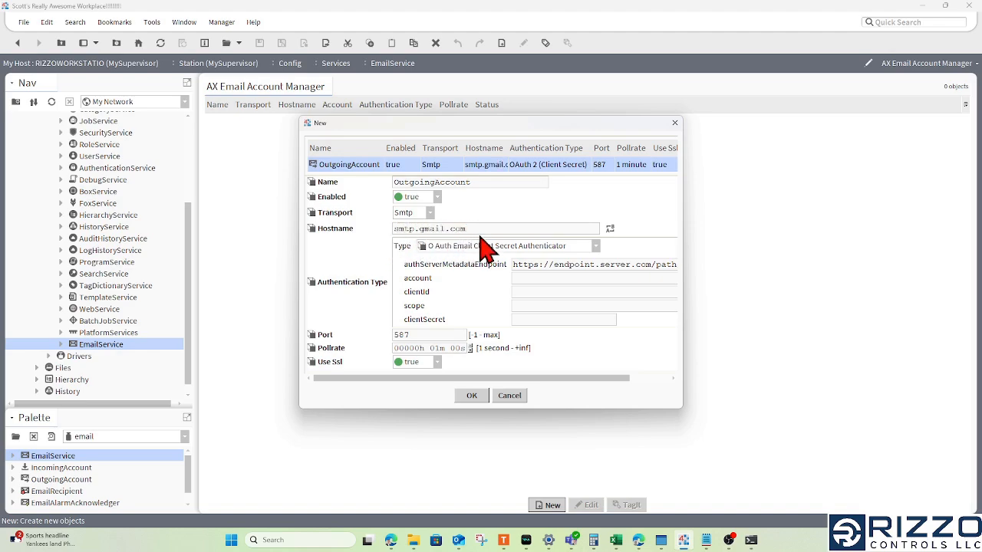
{"action": "left_click", "coordinate": [595, 245]}
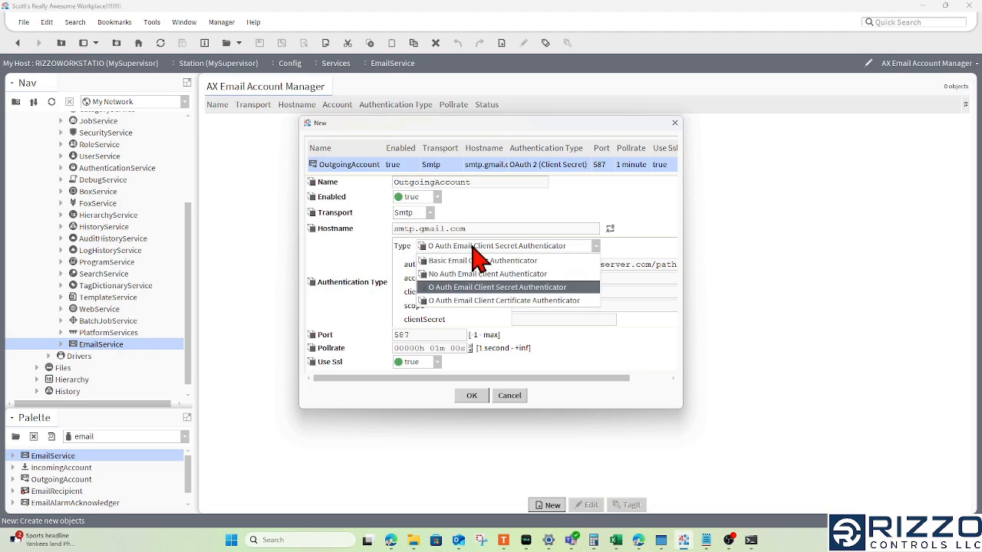
{"action": "mouse_move", "coordinate": [487, 273]}
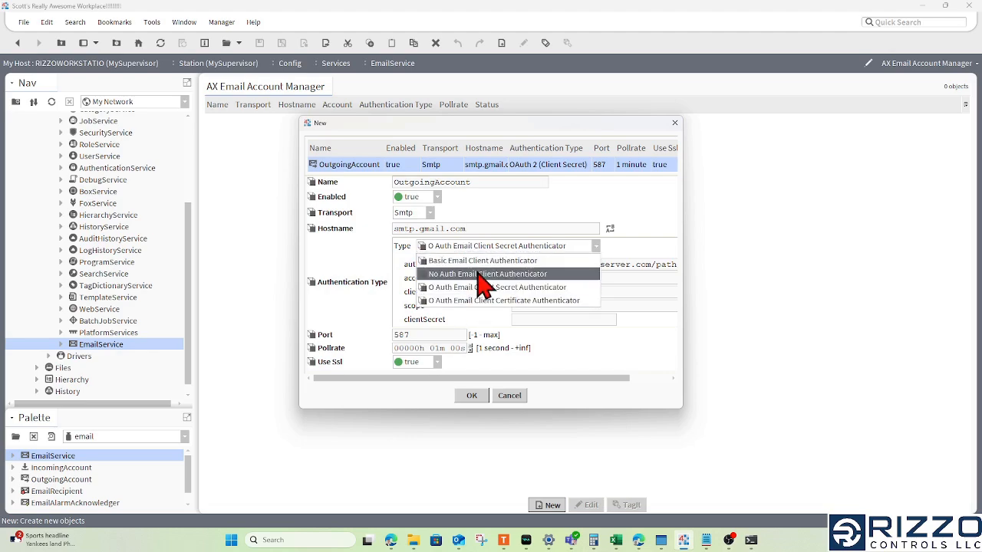
{"action": "left_click", "coordinate": [482, 261]}
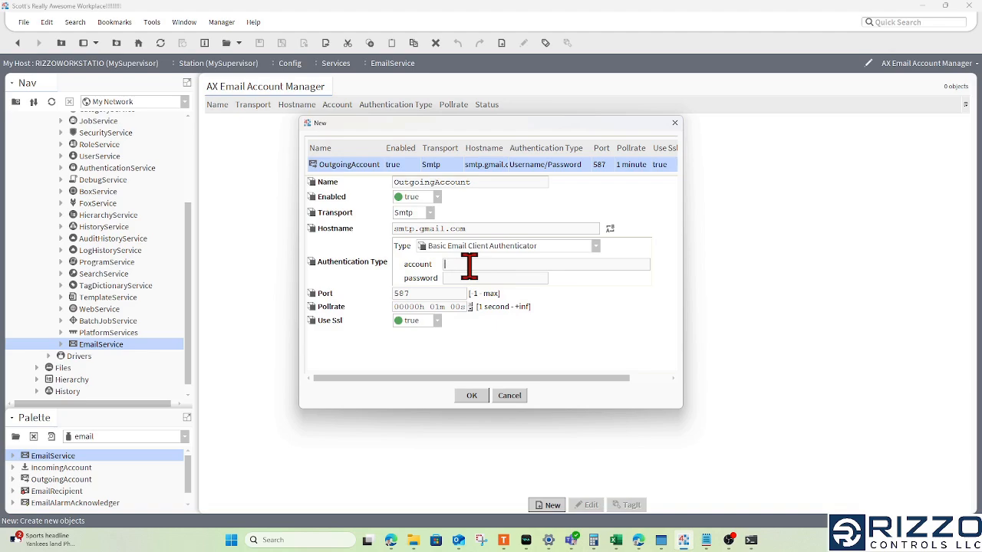
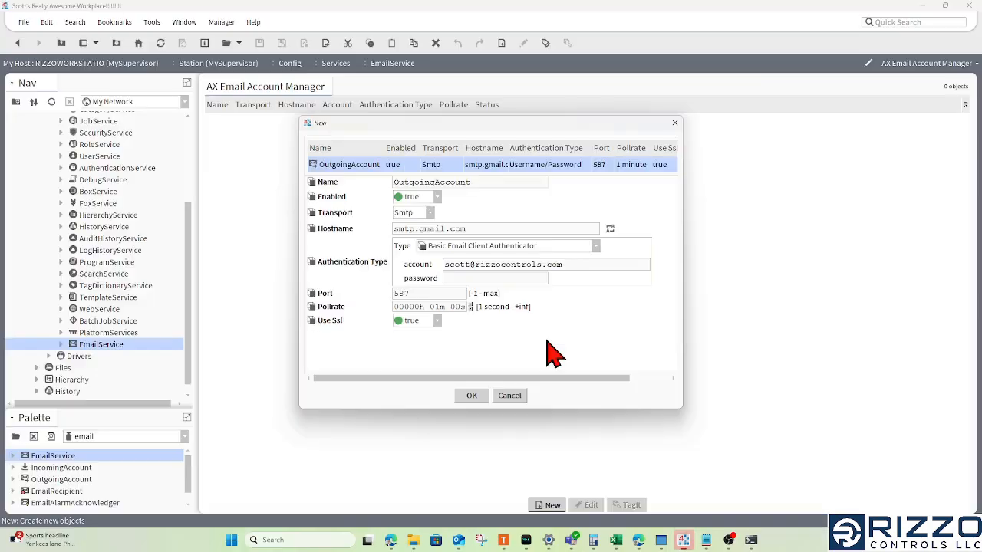
{"action": "mouse_move", "coordinate": [555, 353]}
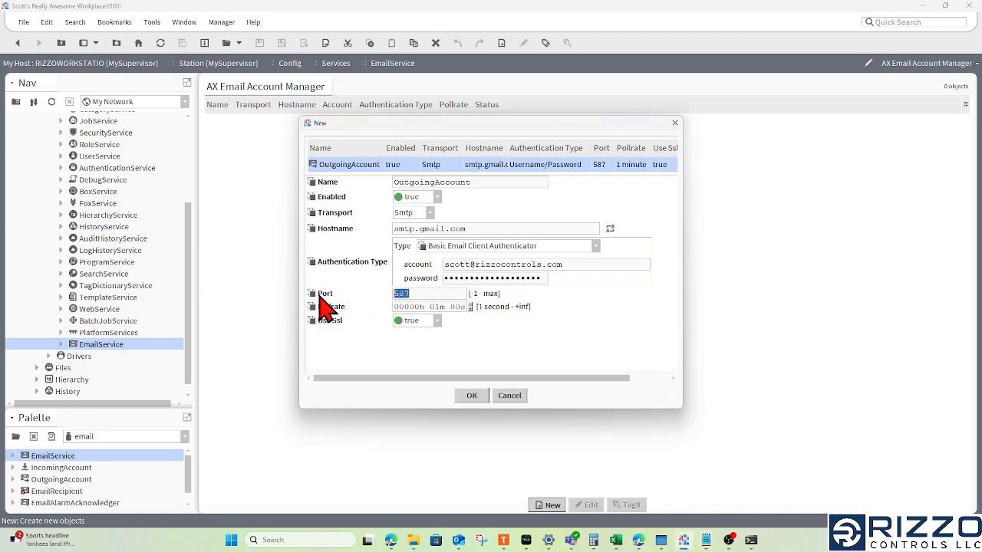
{"action": "mouse_move", "coordinate": [391, 305]}
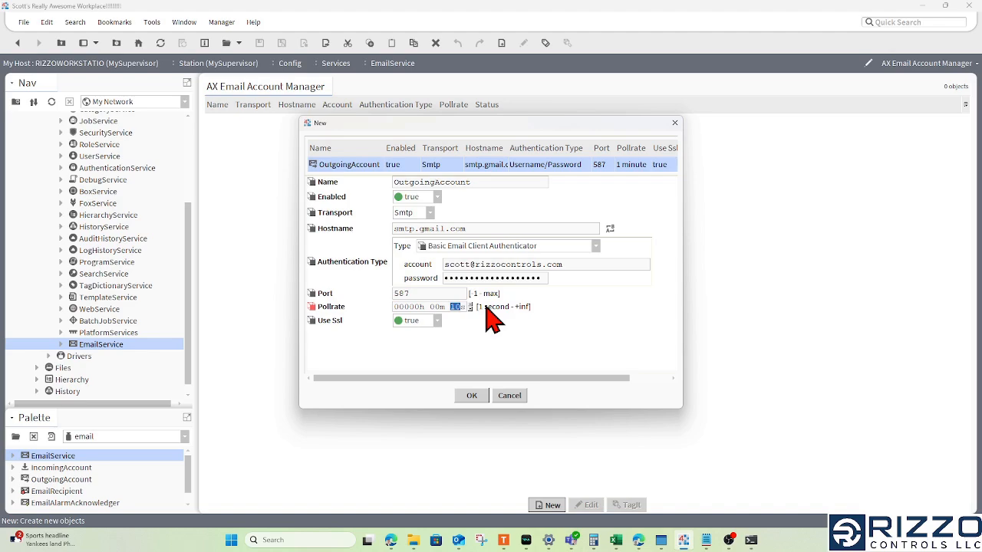
{"action": "left_click", "coordinate": [473, 396]}
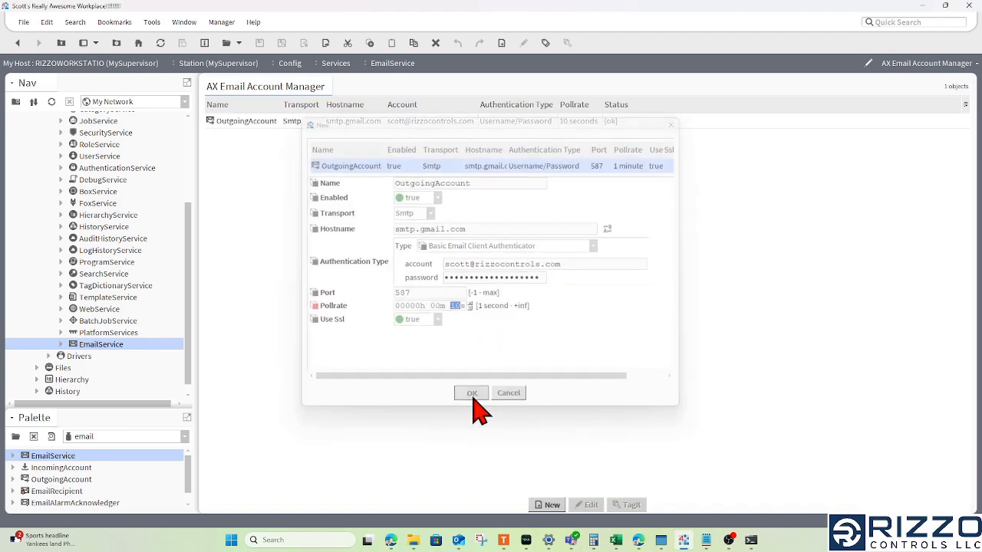
Expand EmailService and bring up the new OutgoingAccount's property sheet
{"action": "left_click", "coordinate": [473, 393]}
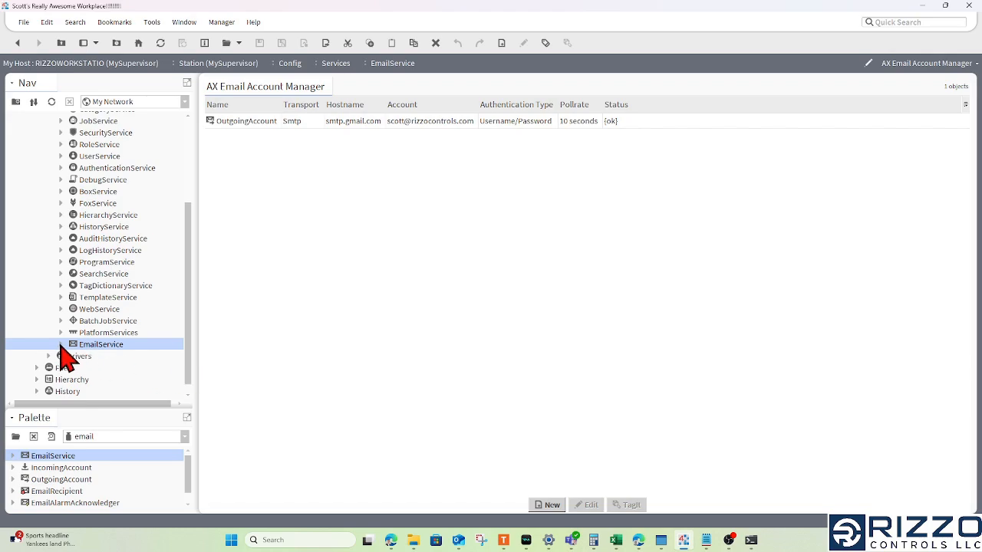
{"action": "double_click", "coordinate": [245, 120]}
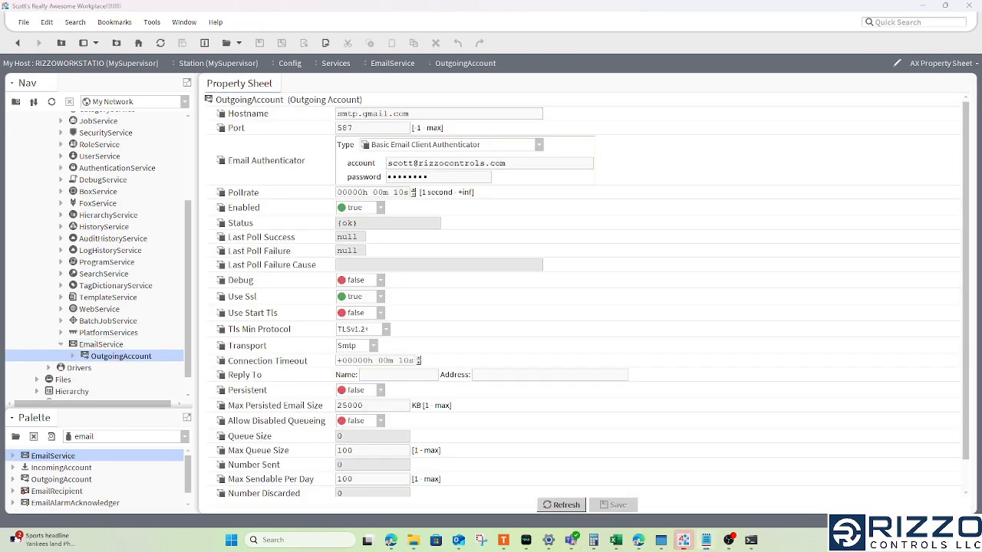
{"action": "mouse_move", "coordinate": [503, 238]}
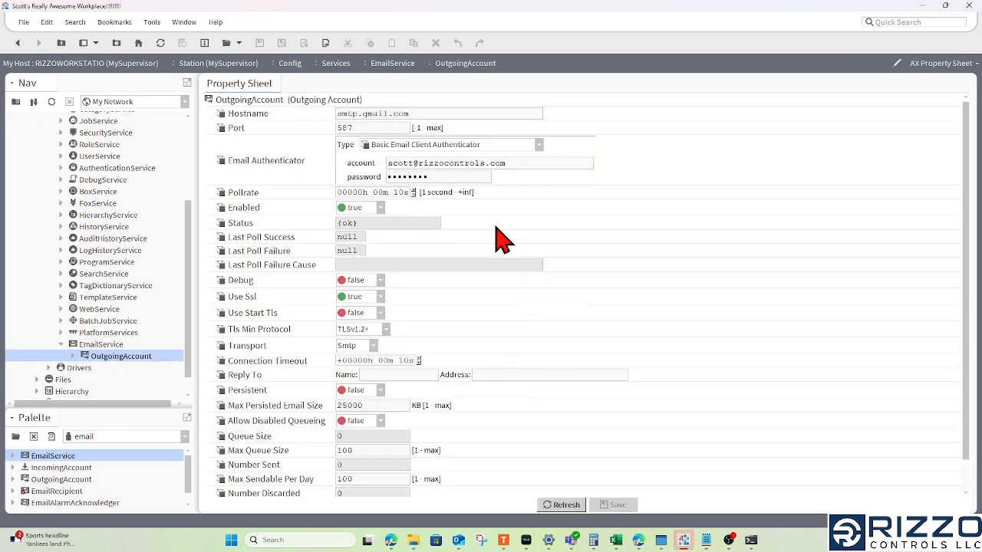
{"action": "mouse_move", "coordinate": [295, 123]}
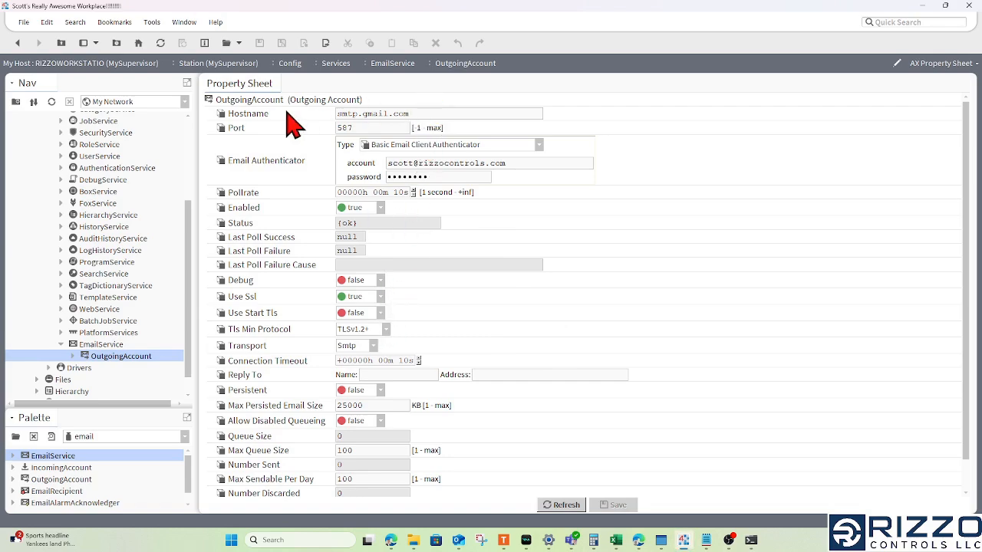
{"action": "mouse_move", "coordinate": [301, 137]}
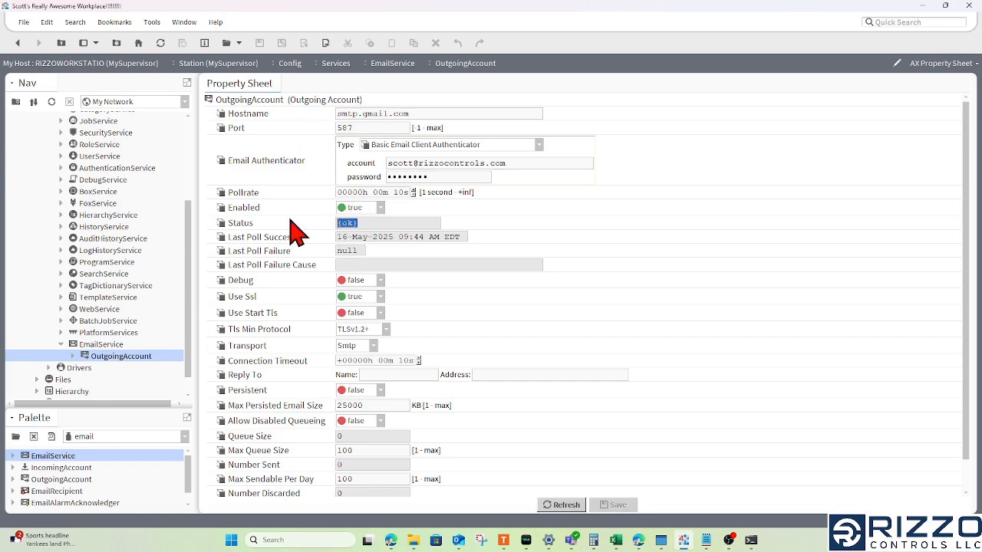
{"action": "mouse_move", "coordinate": [374, 245]}
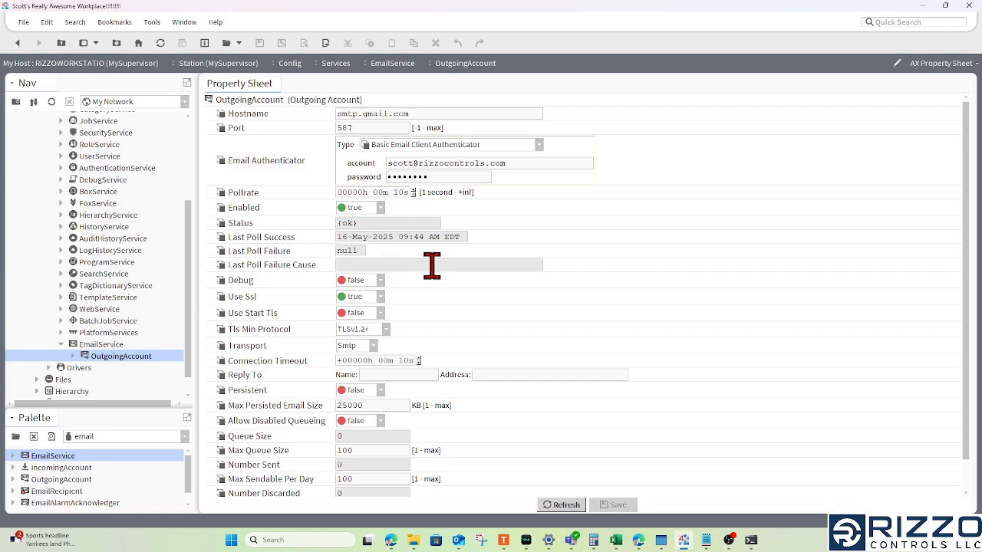
{"action": "mouse_move", "coordinate": [401, 205]}
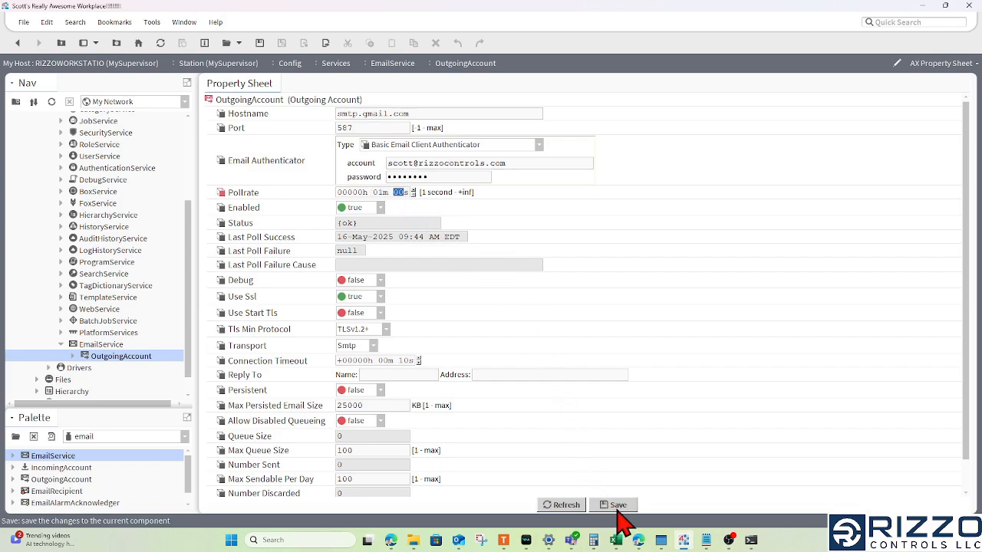
Save the changed poll rate so OutgoingAccount on smtp.gmail.com port 587 polls with status ok
{"action": "left_click", "coordinate": [614, 505]}
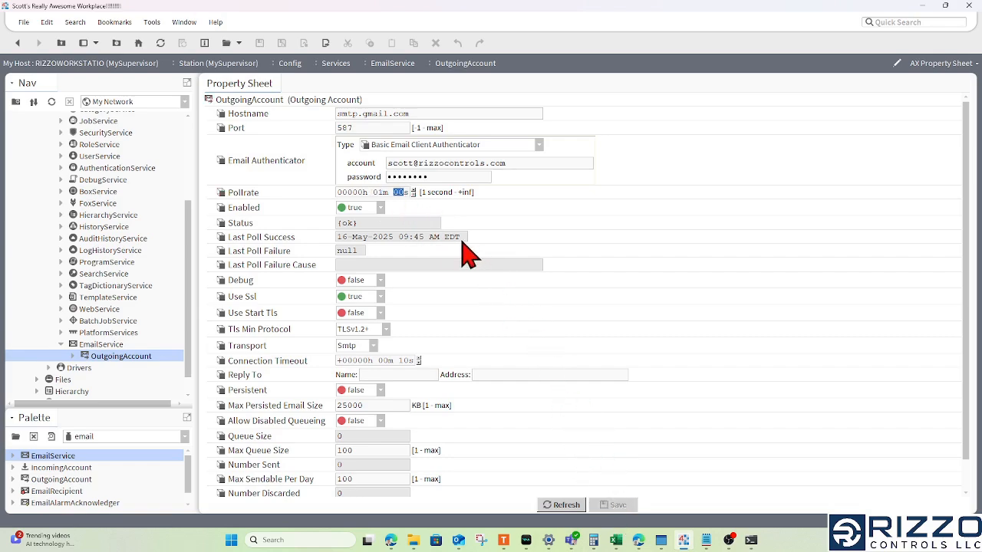
{"action": "mouse_move", "coordinate": [460, 258]}
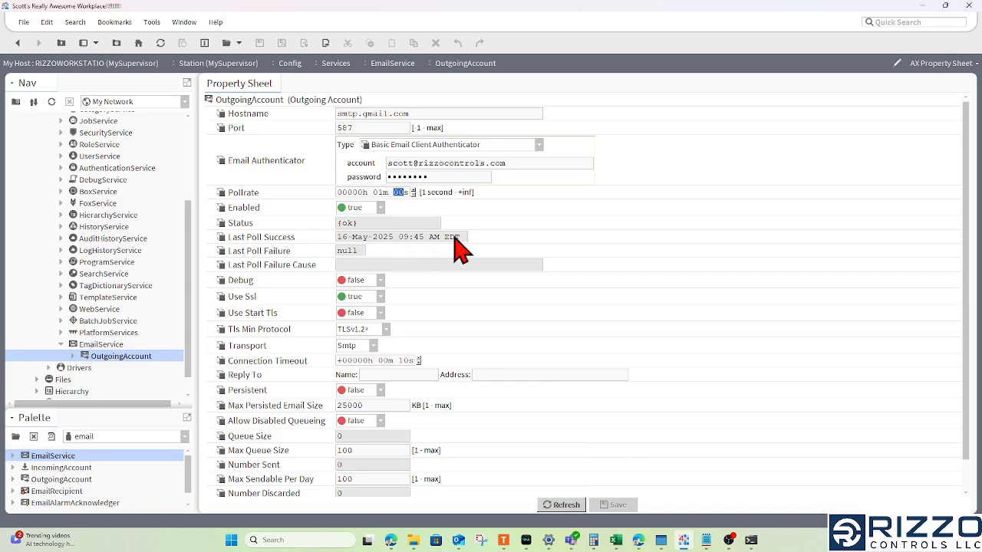
{"action": "mouse_move", "coordinate": [474, 268]}
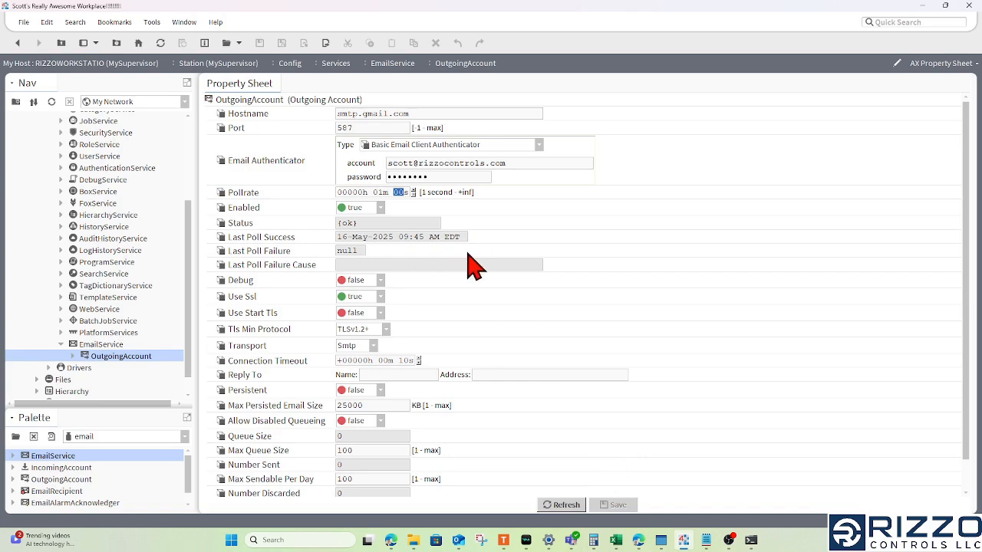
{"action": "mouse_move", "coordinate": [276, 111]}
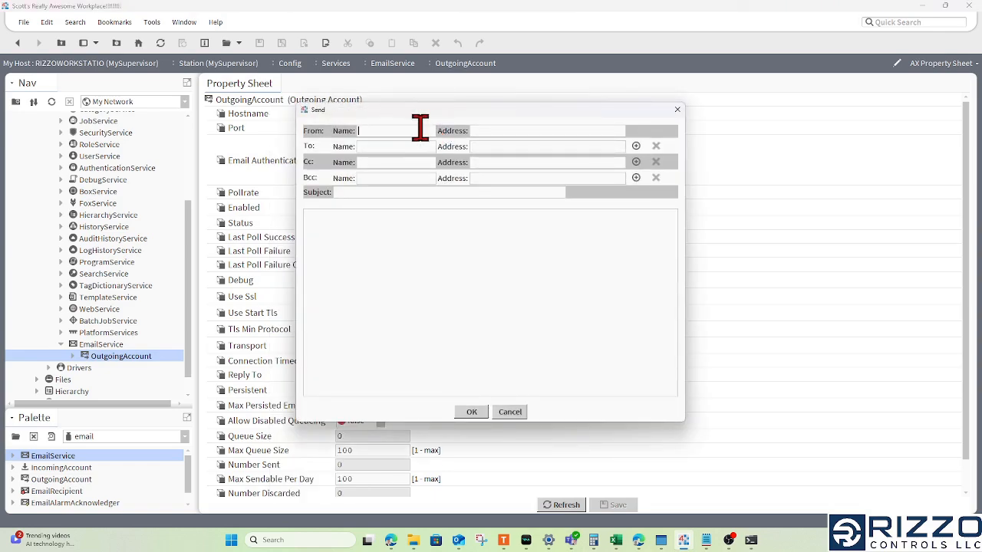
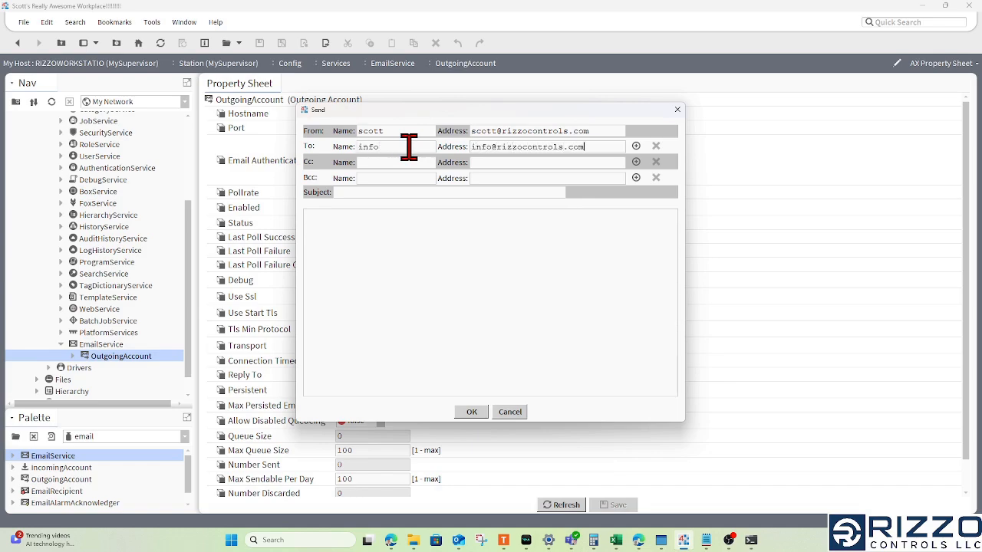
{"action": "mouse_move", "coordinate": [386, 163]}
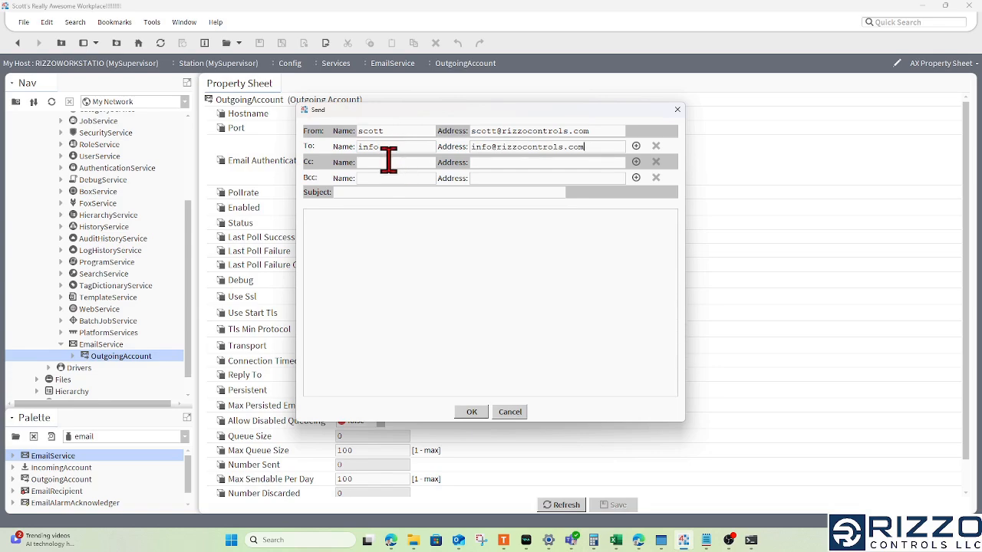
{"action": "type", "text": "s"}
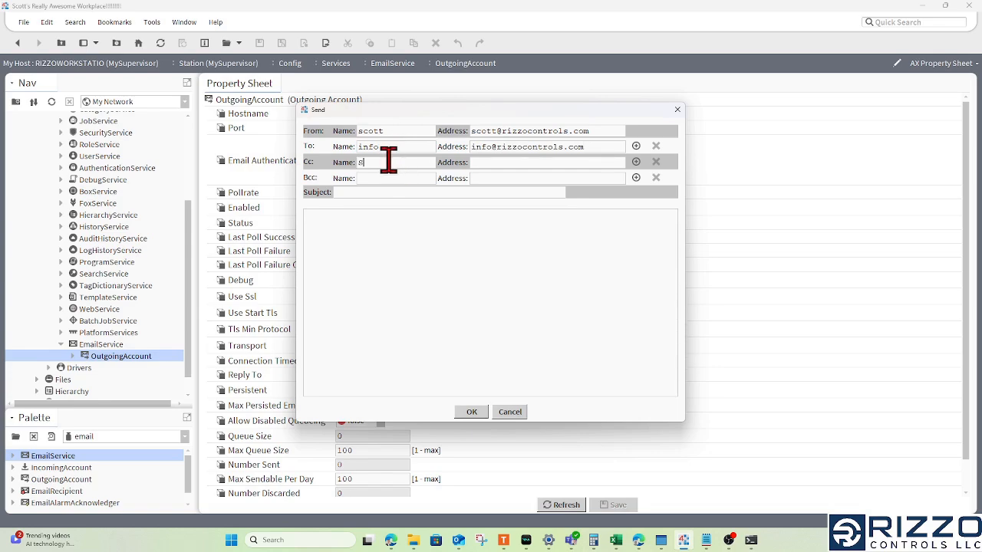
{"action": "type", "text": "cott"}
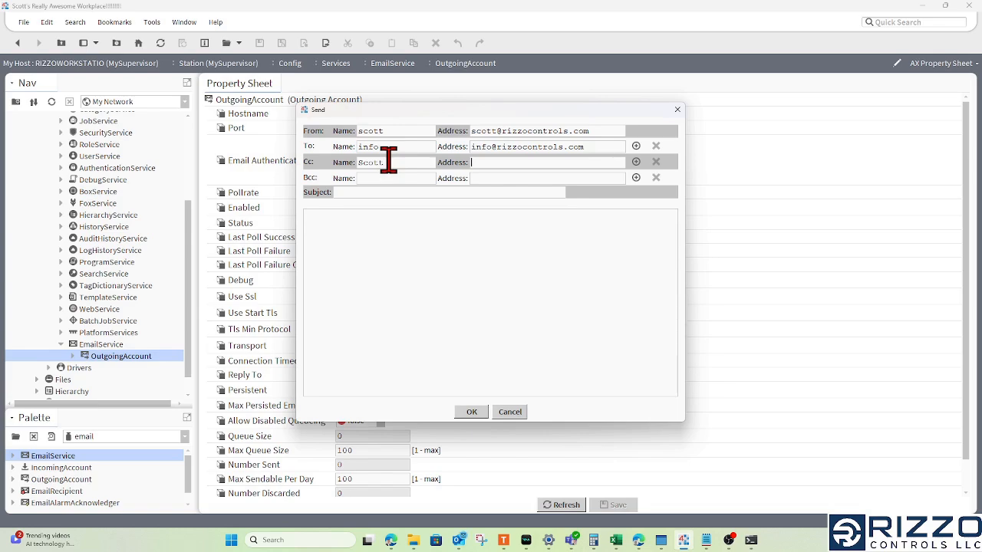
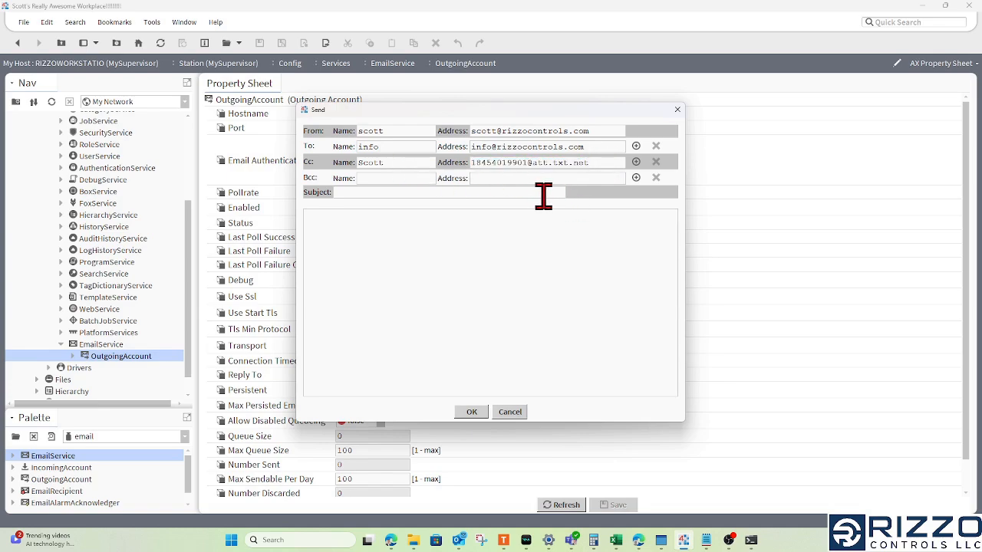
Send the test message with subject TEST SUBJECT and body TEST BODY
{"action": "type", "text": "TEST SUBJEC"}
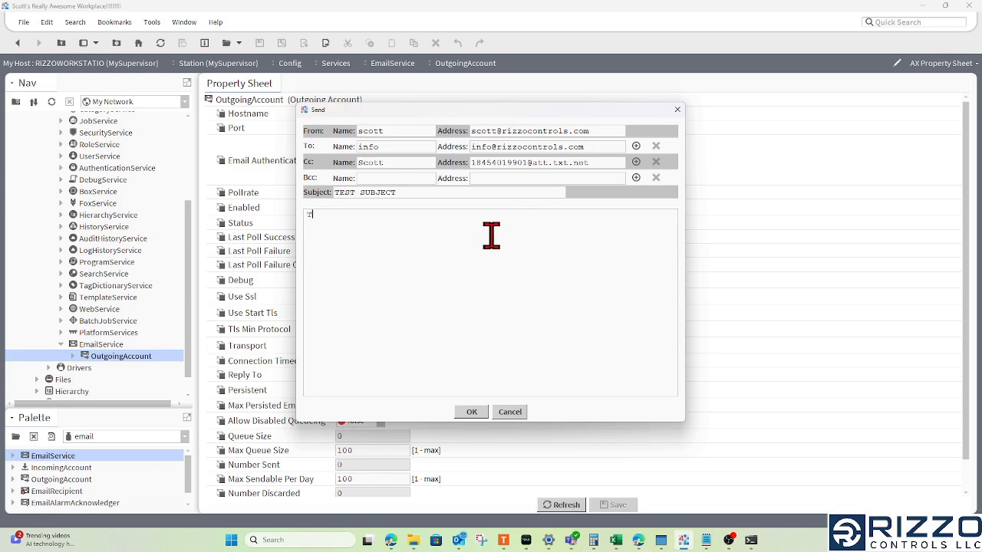
{"action": "type", "text": "TEST BODY"}
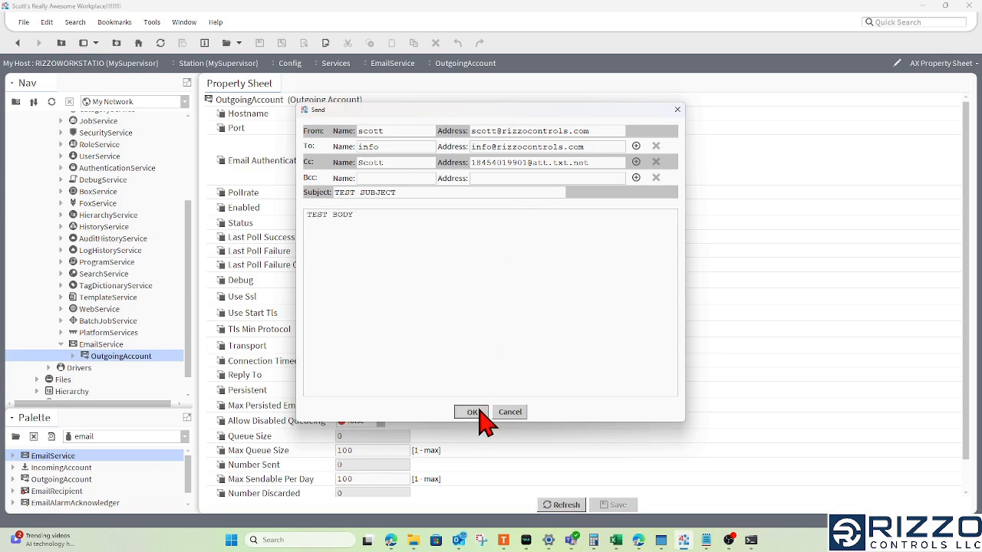
{"action": "left_click", "coordinate": [470, 411]}
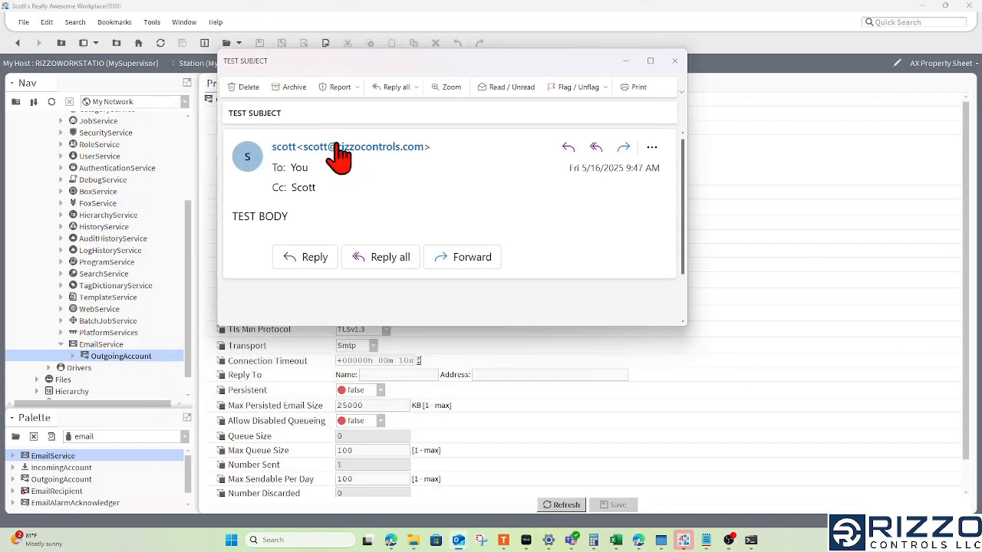
{"action": "mouse_move", "coordinate": [494, 187]}
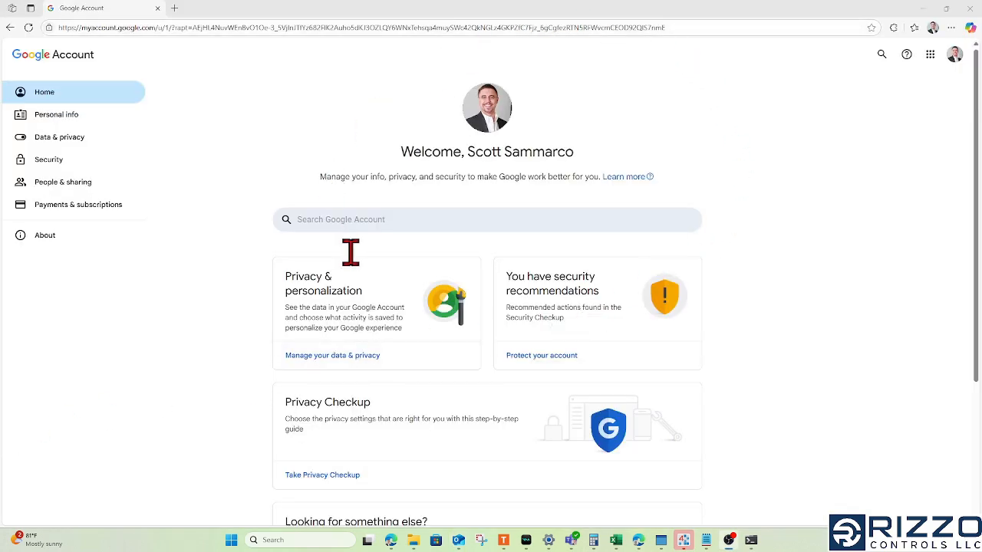
{"action": "mouse_move", "coordinate": [49, 160]}
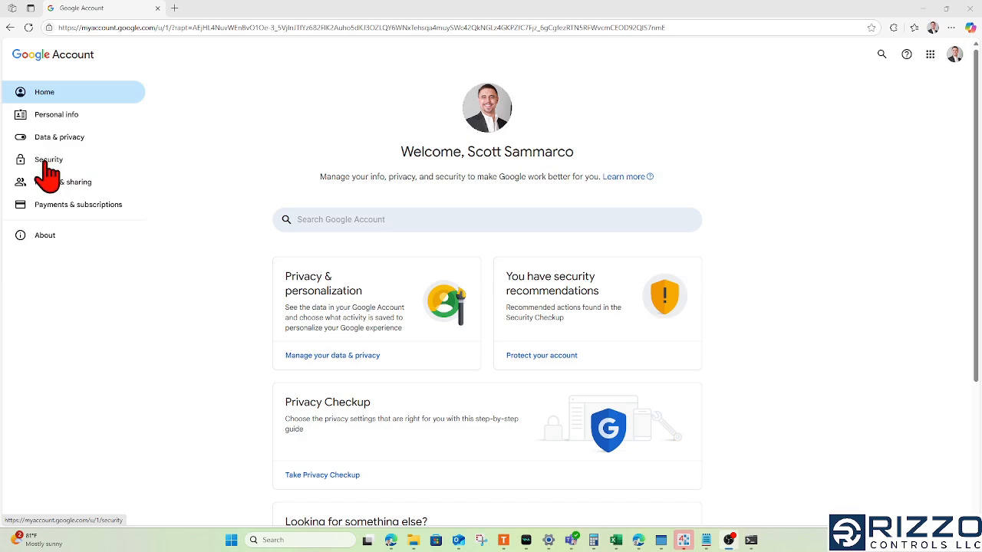
Go to Security > 2-Step Verification and re-verify with the saved account password
{"action": "left_click", "coordinate": [49, 159]}
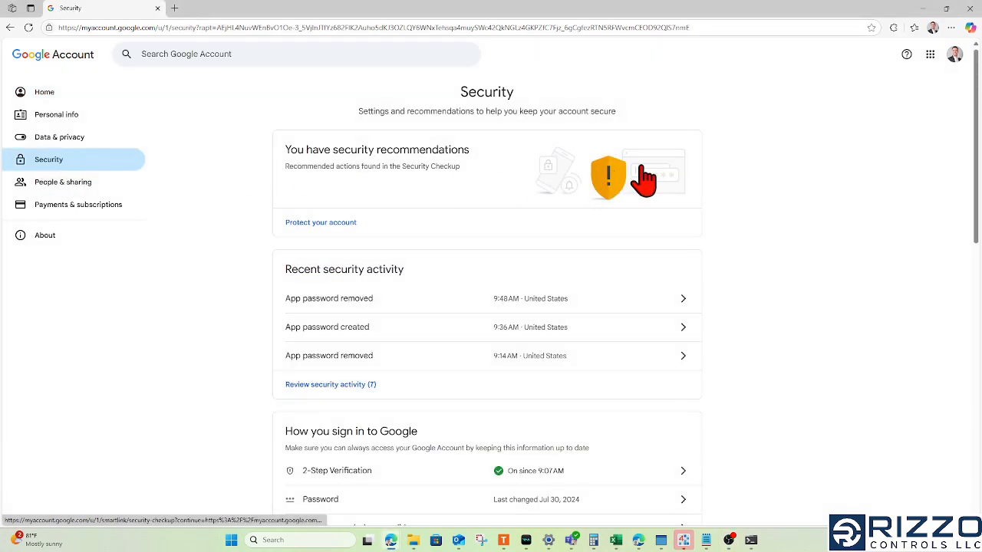
{"action": "scroll", "scroll_direction": "down", "scroll_amount": 3}
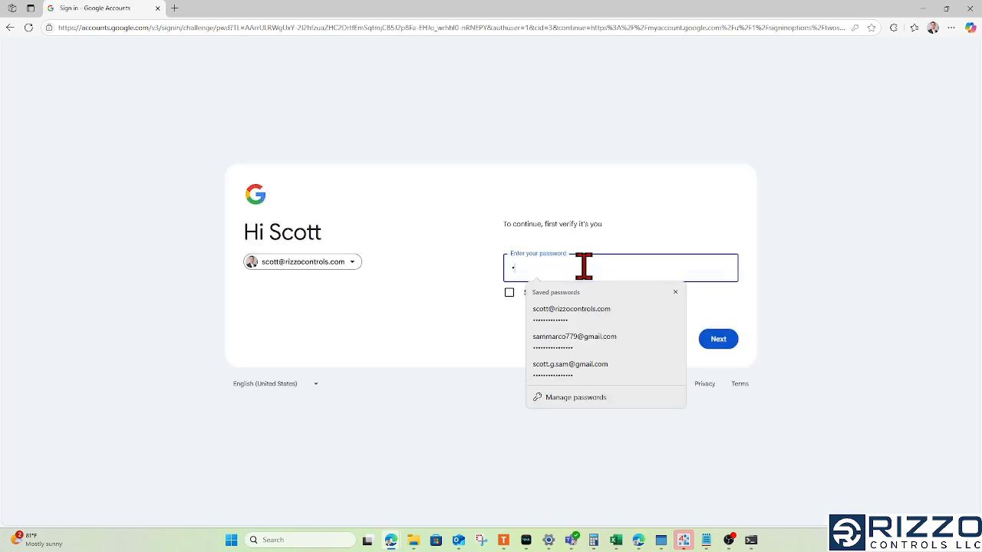
{"action": "left_click", "coordinate": [571, 308]}
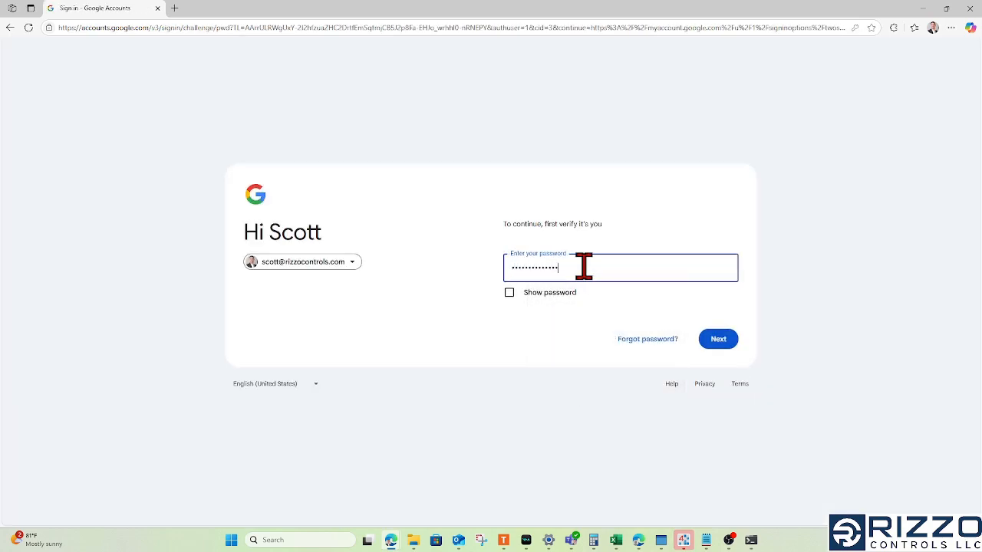
{"action": "left_click", "coordinate": [718, 338]}
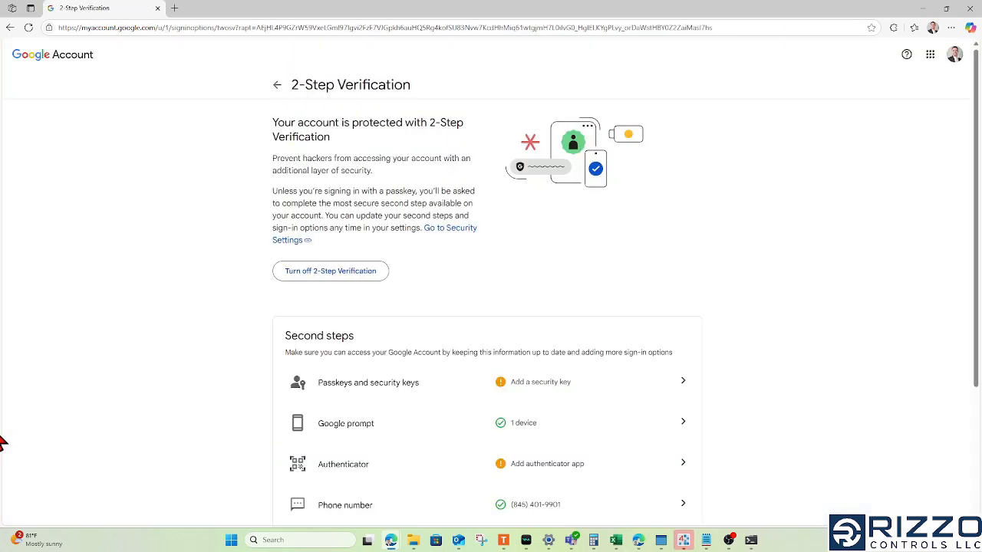
Reach the App passwords page listing the existing Niagara4Supervisor password
{"action": "scroll", "scroll_direction": "down", "scroll_amount": 3}
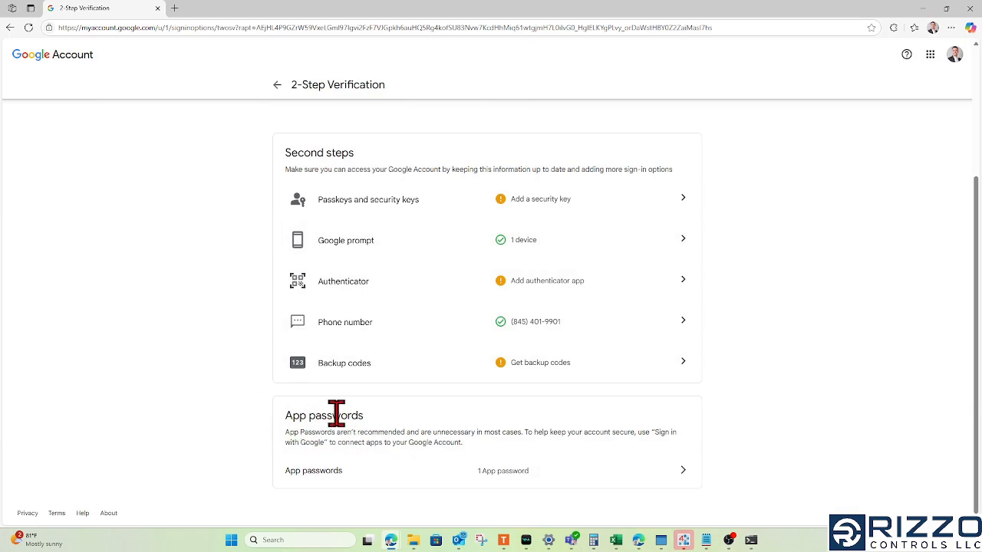
{"action": "left_click", "coordinate": [681, 469]}
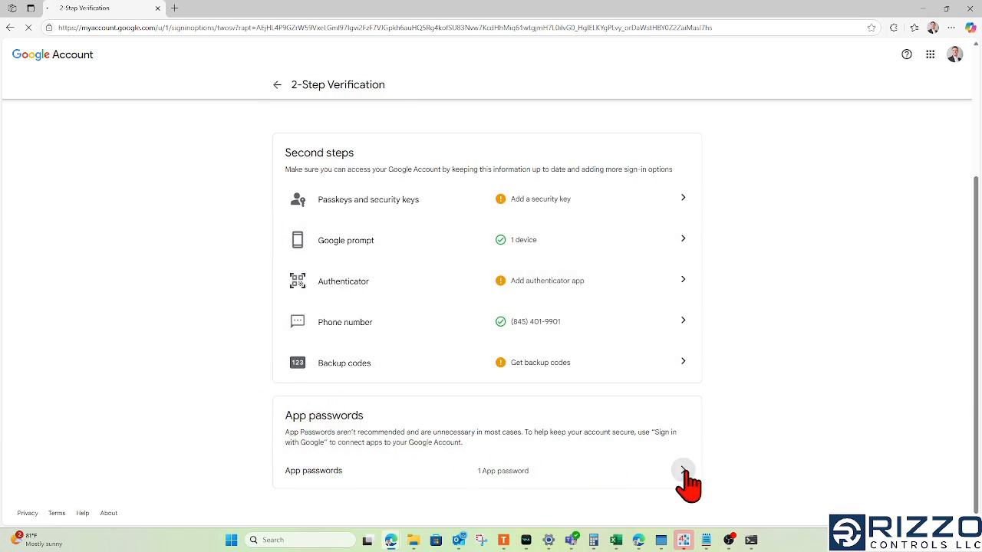
{"action": "left_click", "coordinate": [681, 469]}
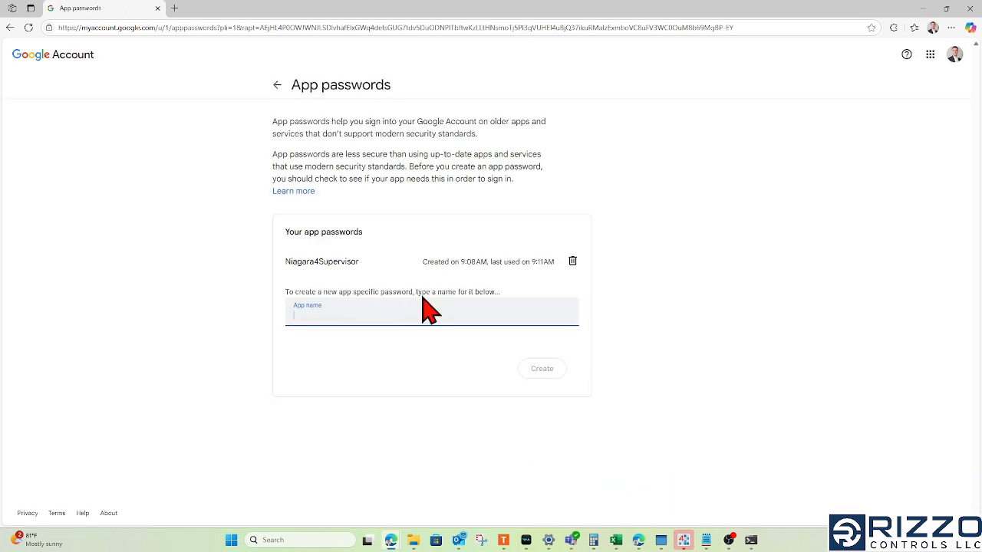
Create an app password named 'A NEW APP PASS FOR NEW NIAGARA INSTANCE' and show its code
{"action": "double_click", "coordinate": [323, 261]}
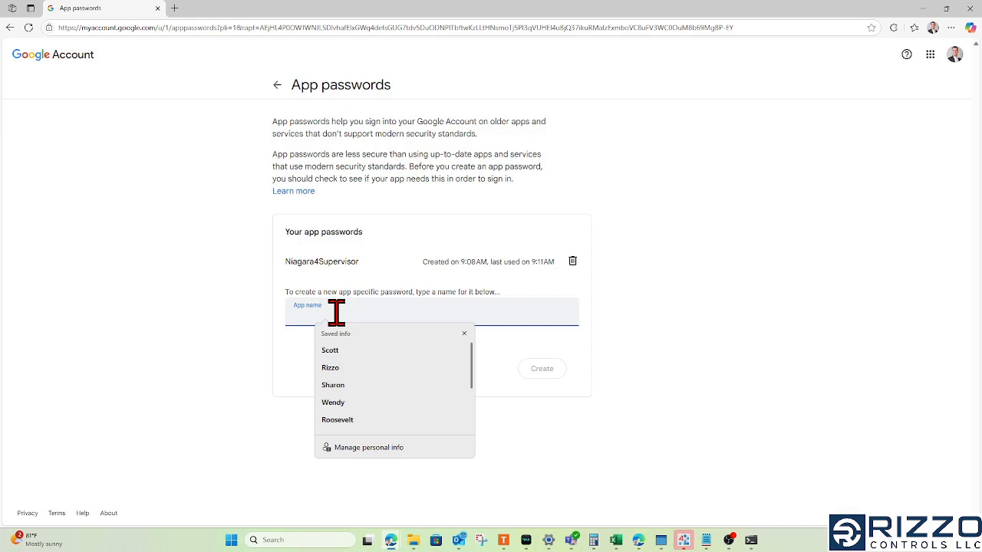
{"action": "type", "text": "A NEW PASS"}
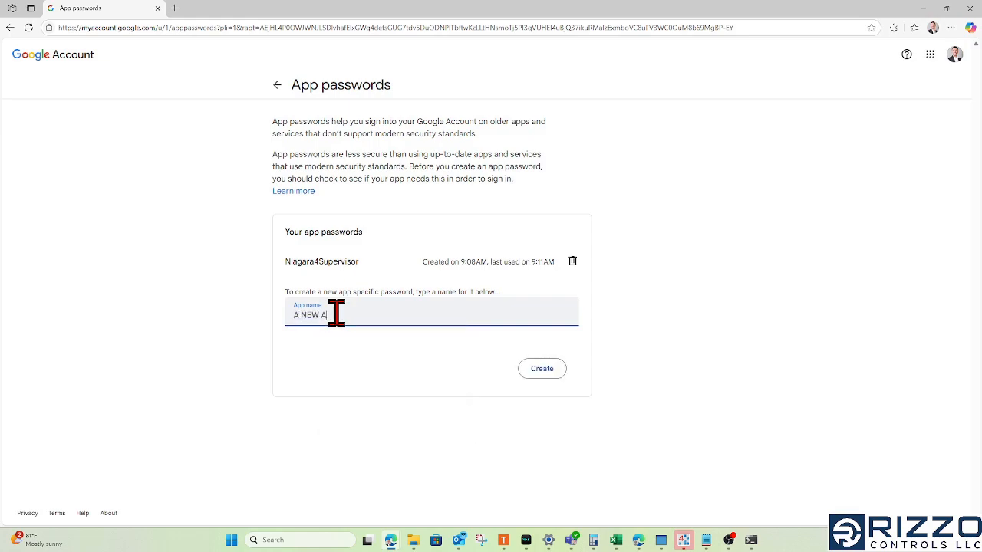
{"action": "type", "text": "PP PASS FOR NEW NIAGARA INSTANCE"}
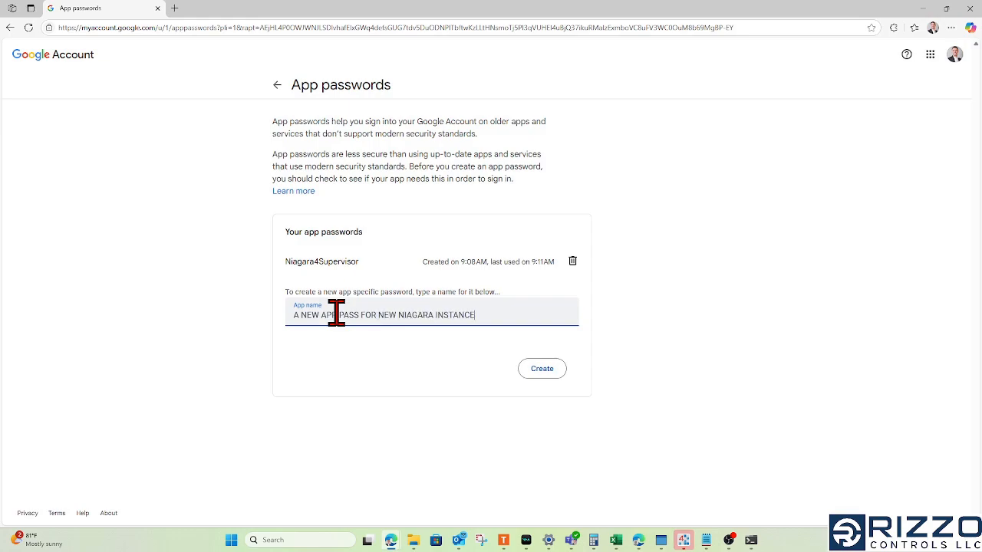
{"action": "left_click", "coordinate": [542, 369]}
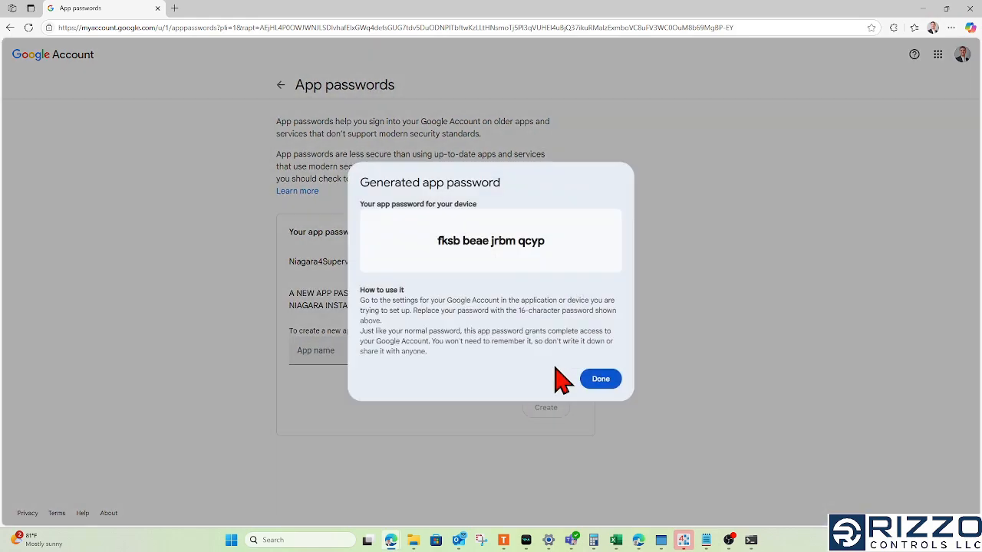